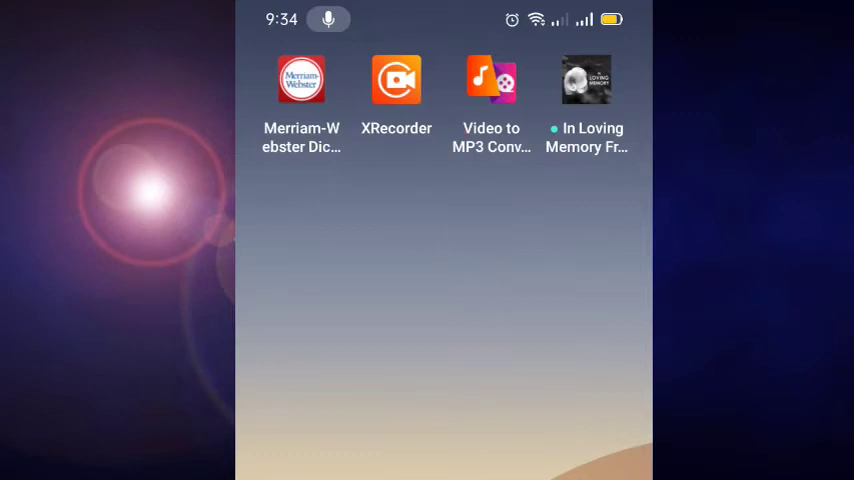
Swipe left twice across home screen pages to reach the page with Settings
{"action": "scroll", "scroll_direction": "left", "scroll_amount": 3}
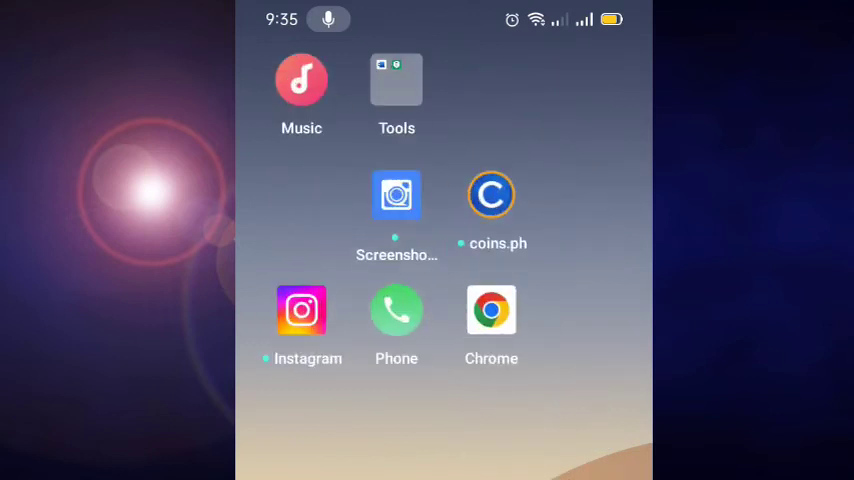
{"action": "scroll", "scroll_direction": "left", "scroll_amount": 3}
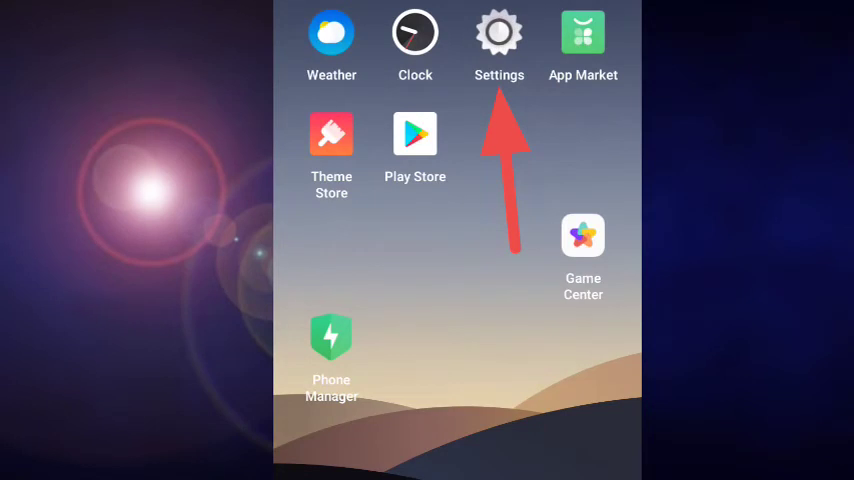
Launch Settings and scroll its list down to Software update and About phone
{"action": "left_click", "coordinate": [499, 33]}
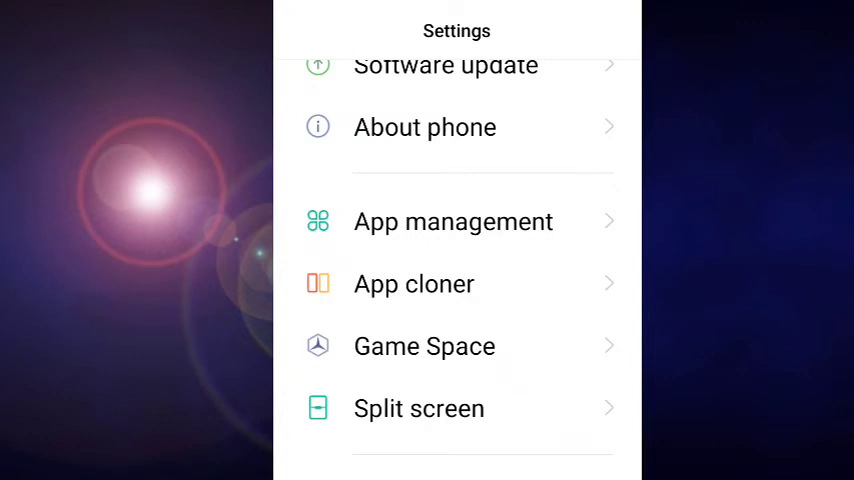
{"action": "scroll", "scroll_direction": "up", "scroll_amount": 3}
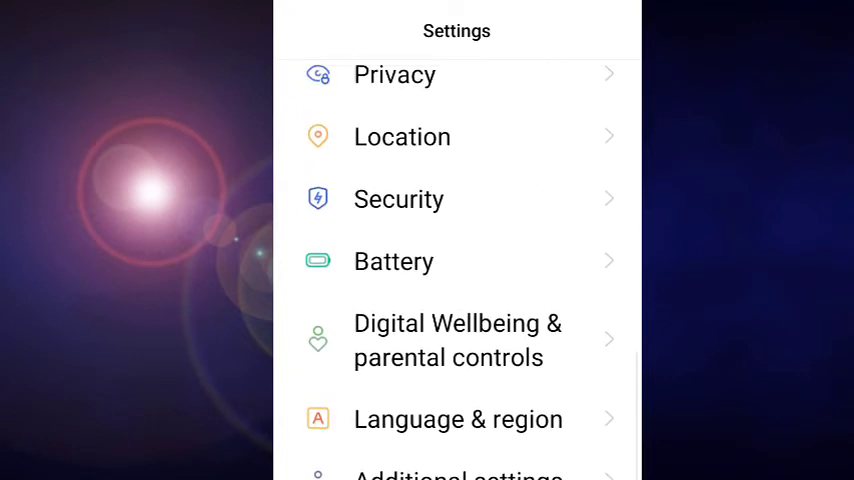
{"action": "scroll", "scroll_direction": "up", "scroll_amount": 3}
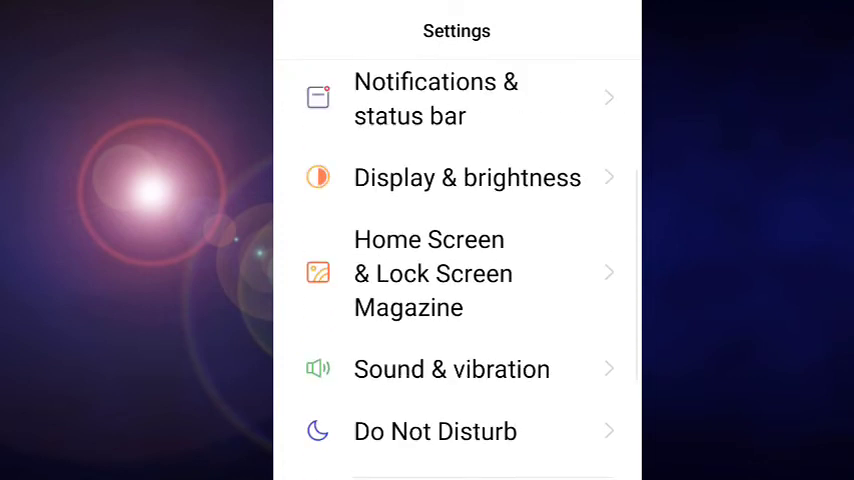
{"action": "scroll", "scroll_direction": "down", "scroll_amount": 3}
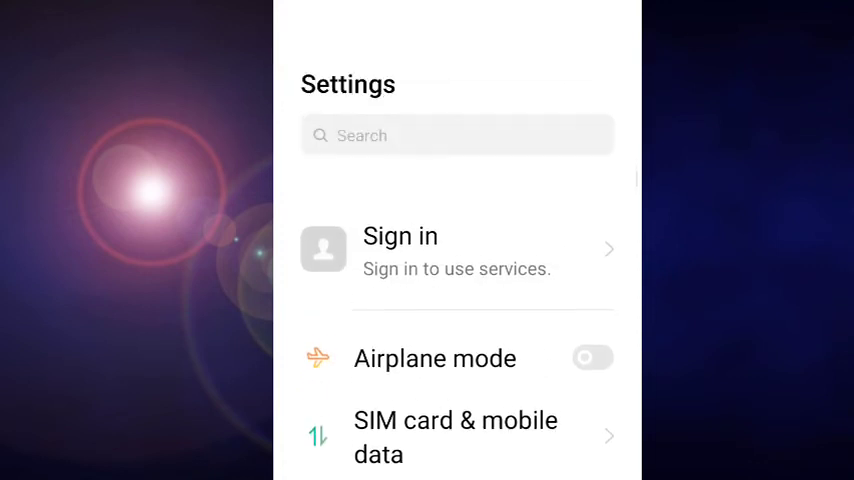
{"action": "scroll", "scroll_direction": "down", "scroll_amount": 3}
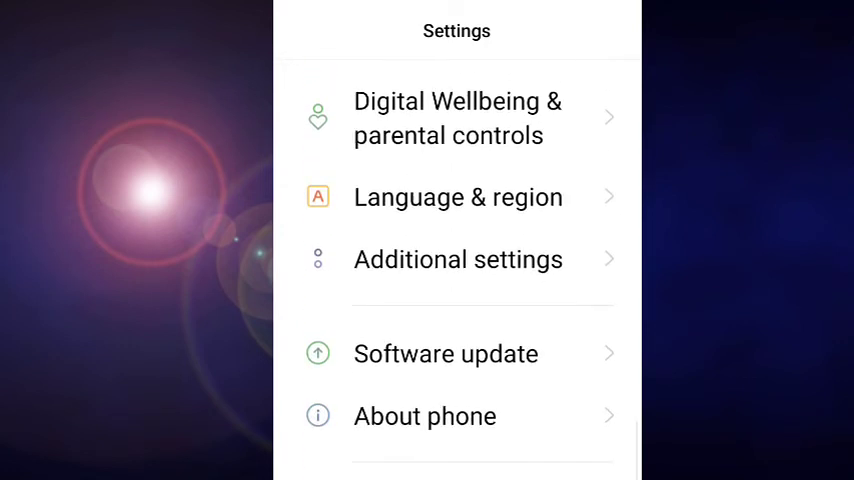
Scroll back up and open Users & accounts in the Settings list
{"action": "scroll", "scroll_direction": "up", "scroll_amount": 3}
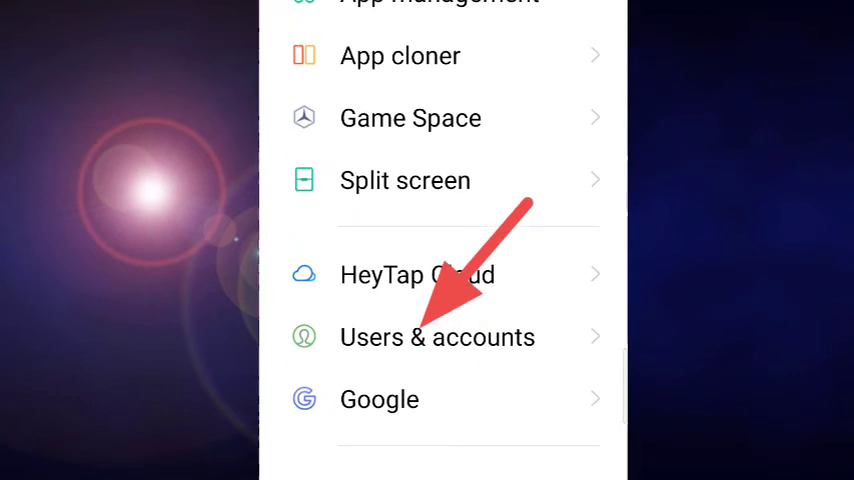
{"action": "left_click", "coordinate": [437, 337]}
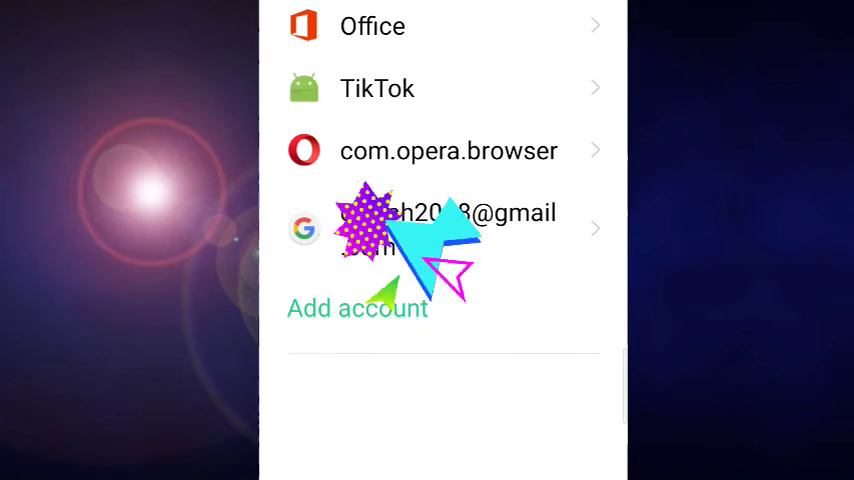